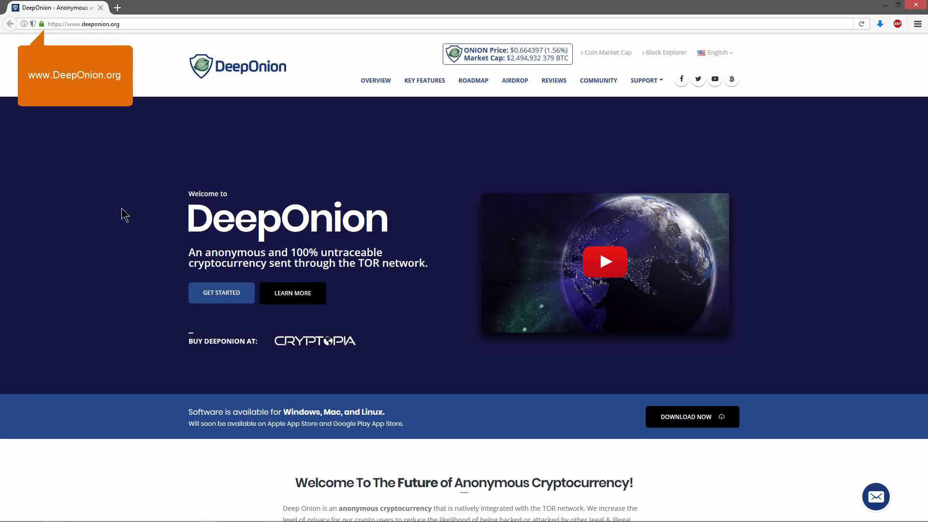
{"action": "mouse_move", "coordinate": [692, 416]}
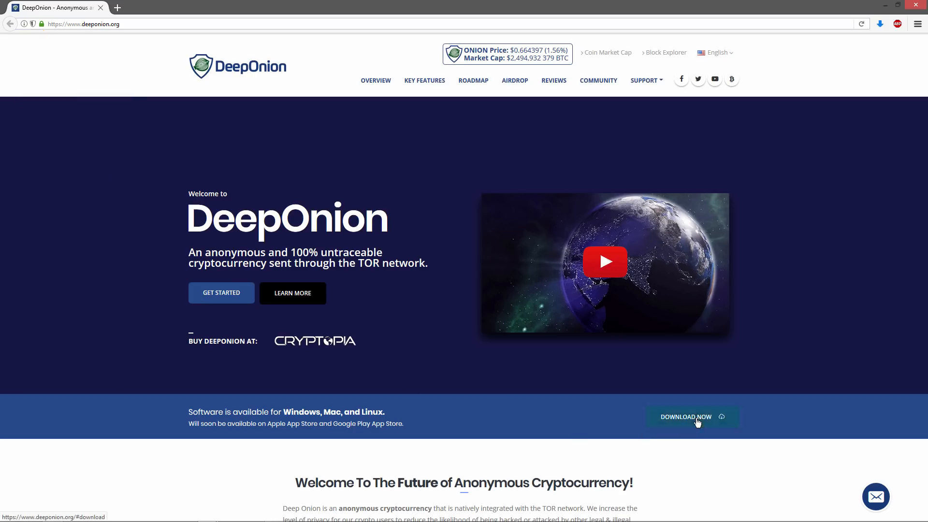
- Jump to the Download DeepOnion section offering Windows, macOS and Linux wallets
{"action": "left_click", "coordinate": [685, 417]}
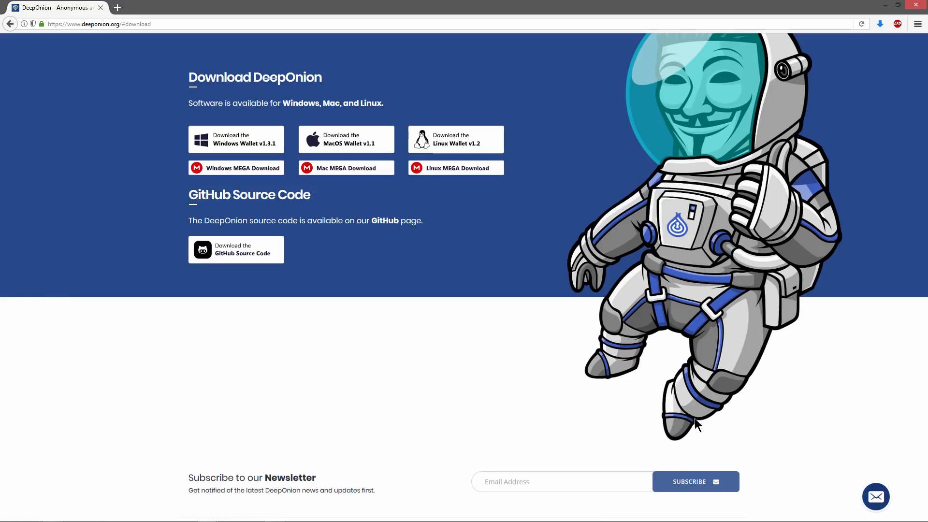
{"action": "mouse_move", "coordinate": [237, 142]}
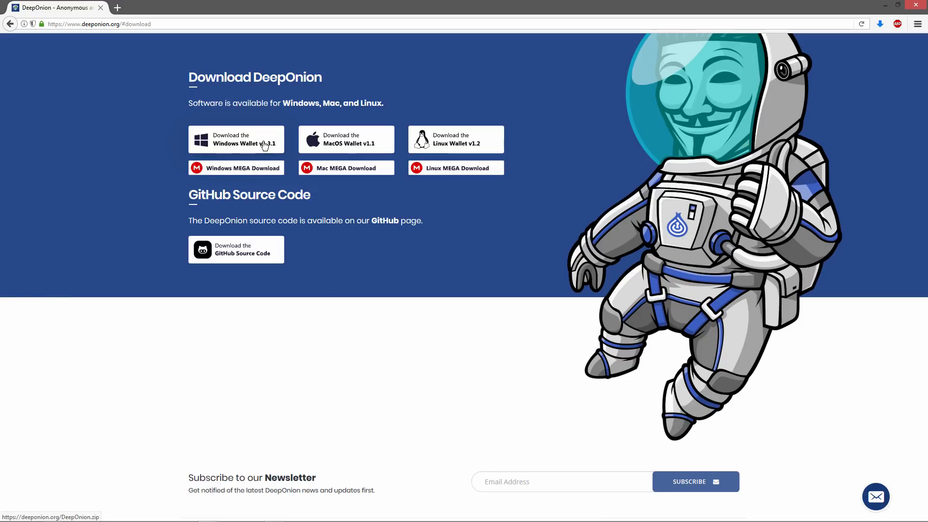
- Download the Windows wallet zip, view it in Explorer and run DeepOnion-qt from it
{"action": "left_click", "coordinate": [236, 139]}
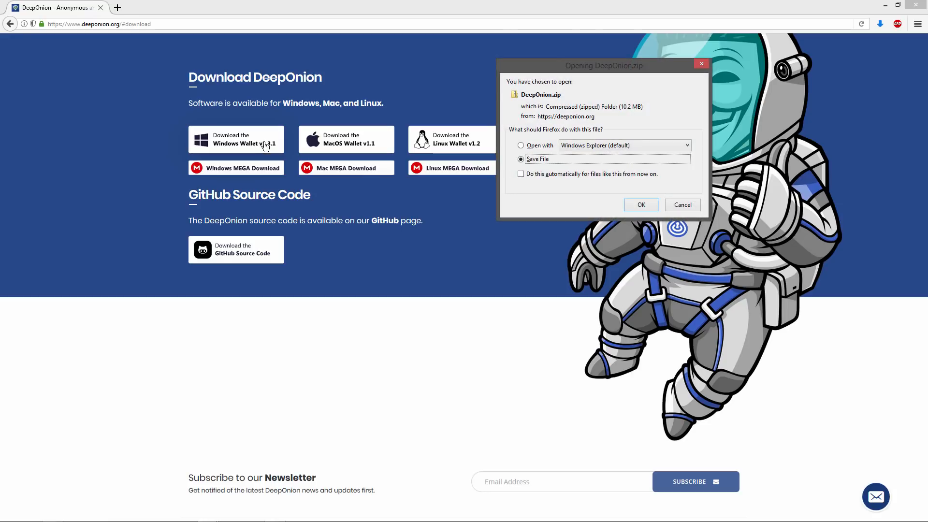
{"action": "left_click", "coordinate": [520, 146]}
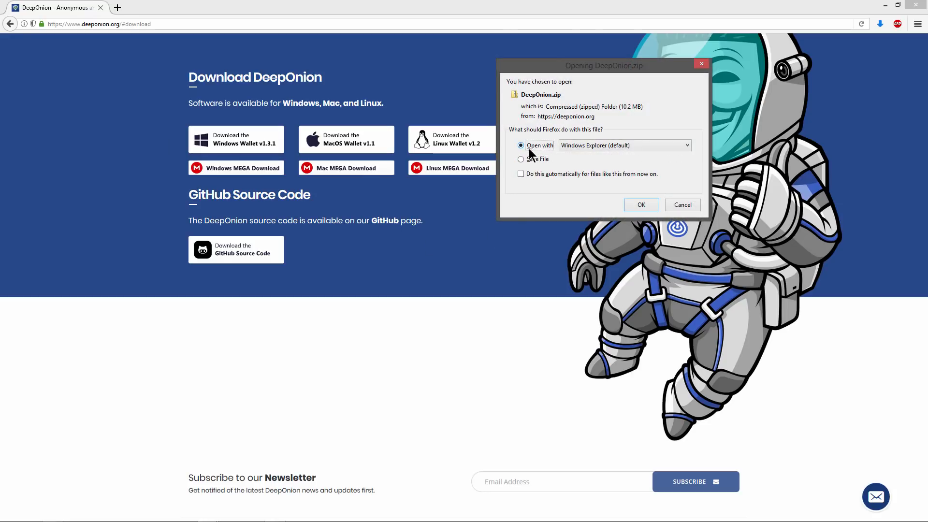
{"action": "left_click", "coordinate": [639, 205]}
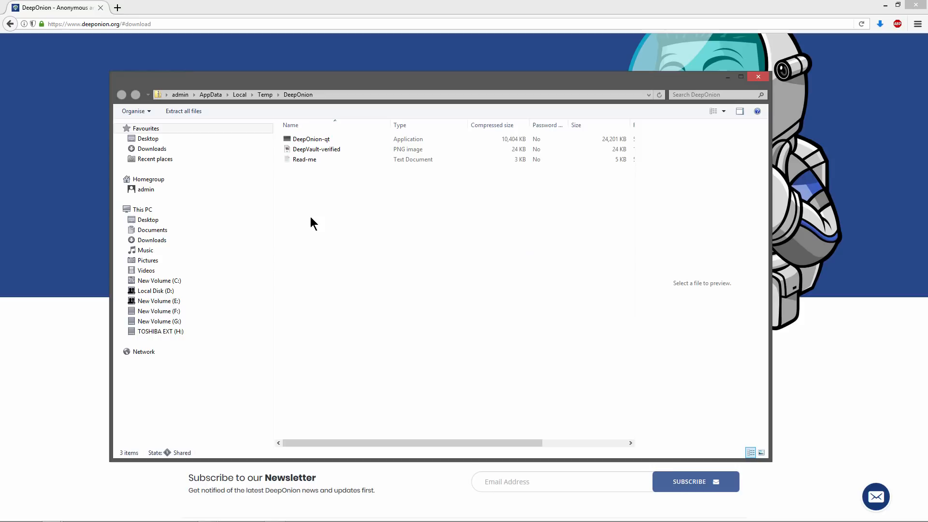
{"action": "double_click", "coordinate": [310, 139]}
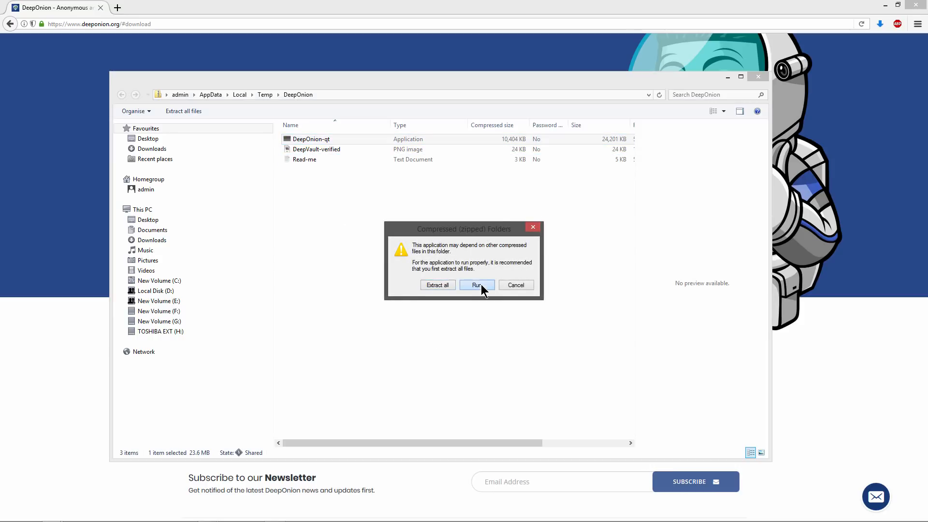
{"action": "left_click", "coordinate": [477, 284]}
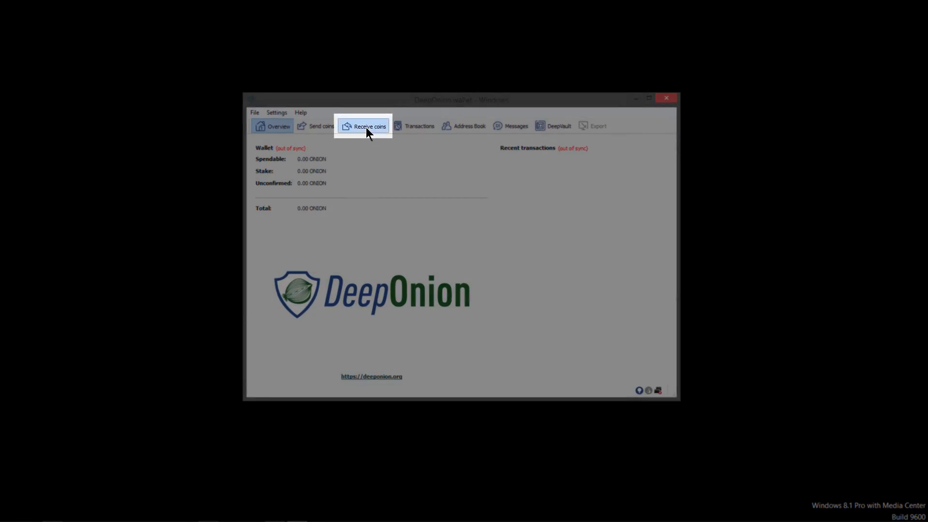
- Copy the wallet's receiving address from the Receive coins list to the clipboard
{"action": "left_click", "coordinate": [363, 126]}
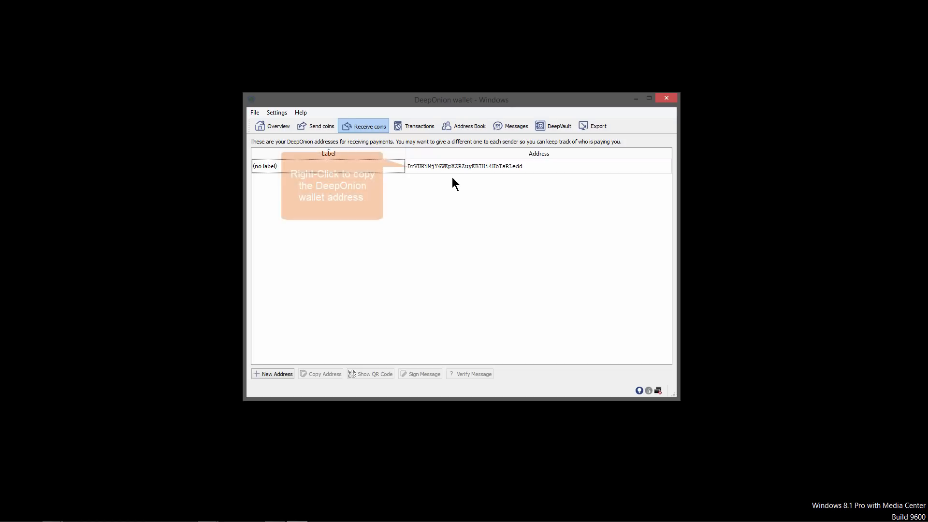
{"action": "right_click", "coordinate": [466, 165]}
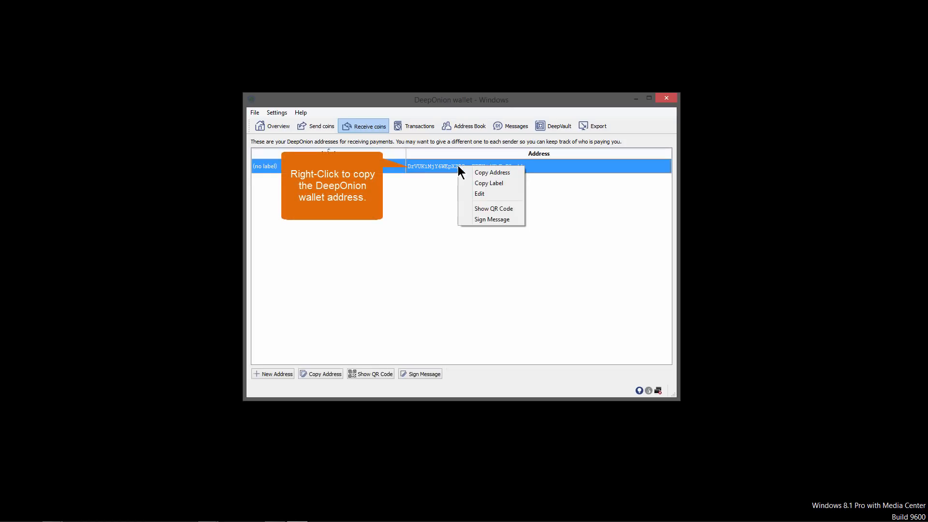
{"action": "mouse_move", "coordinate": [491, 172]}
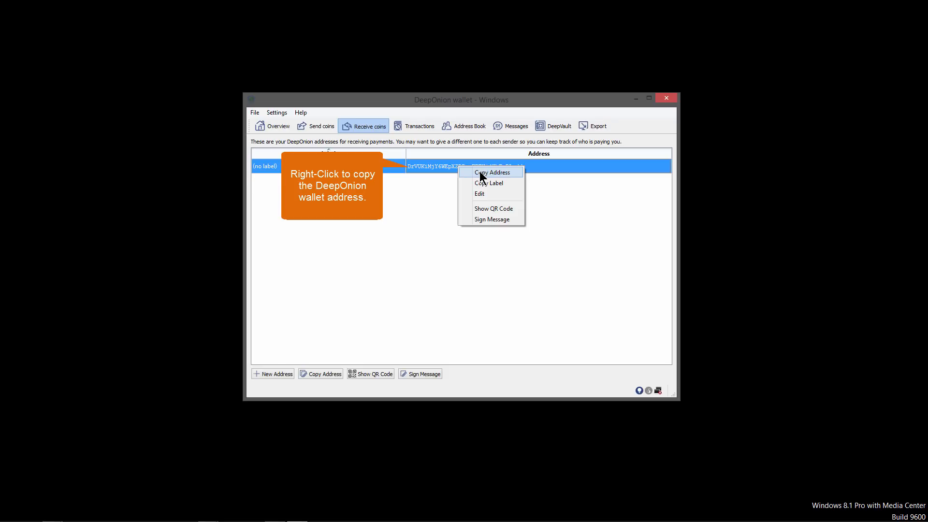
{"action": "left_click", "coordinate": [491, 172]}
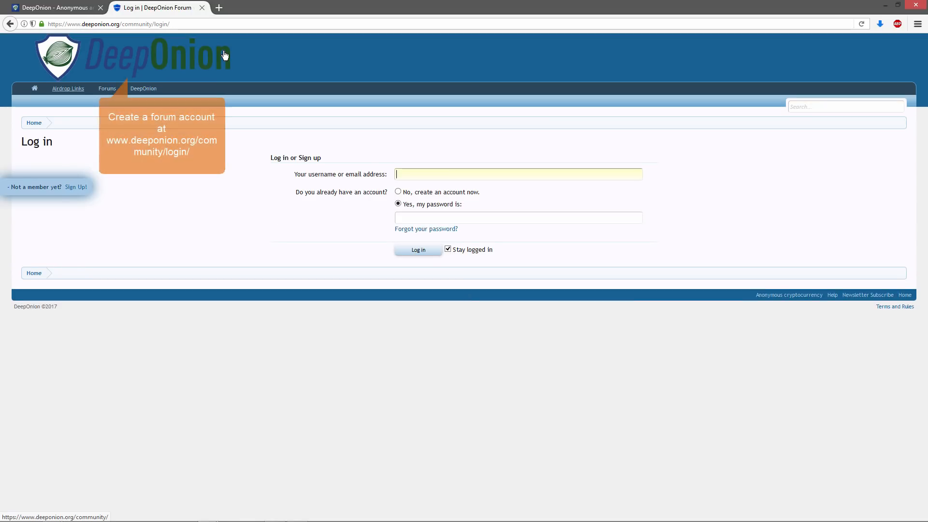
{"action": "mouse_move", "coordinate": [139, 216]}
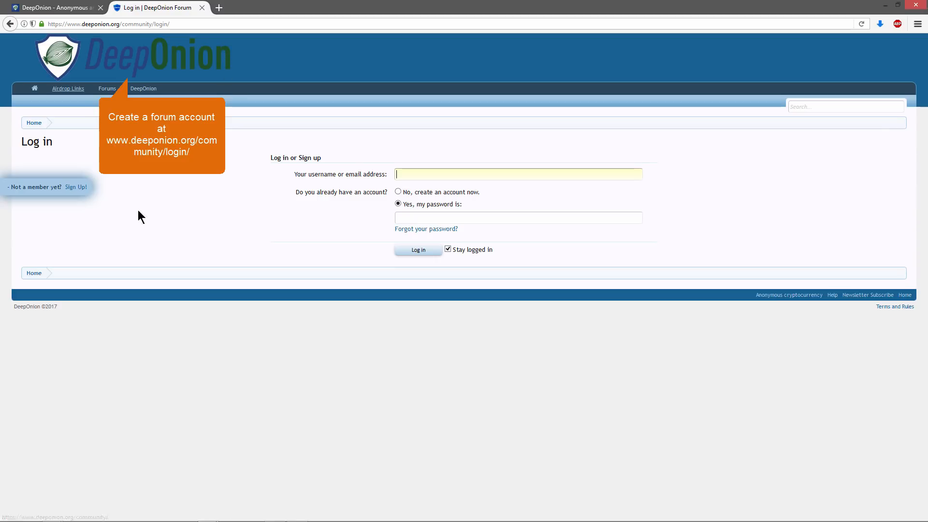
{"action": "mouse_move", "coordinate": [75, 187]}
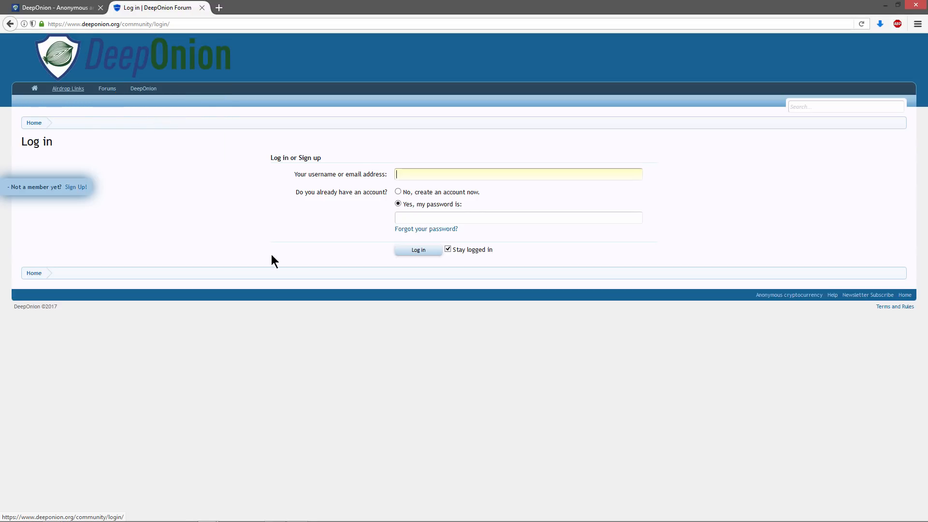
- Choose to create a new account with the email address and proceed to the sign-up form
{"action": "left_click", "coordinate": [397, 192]}
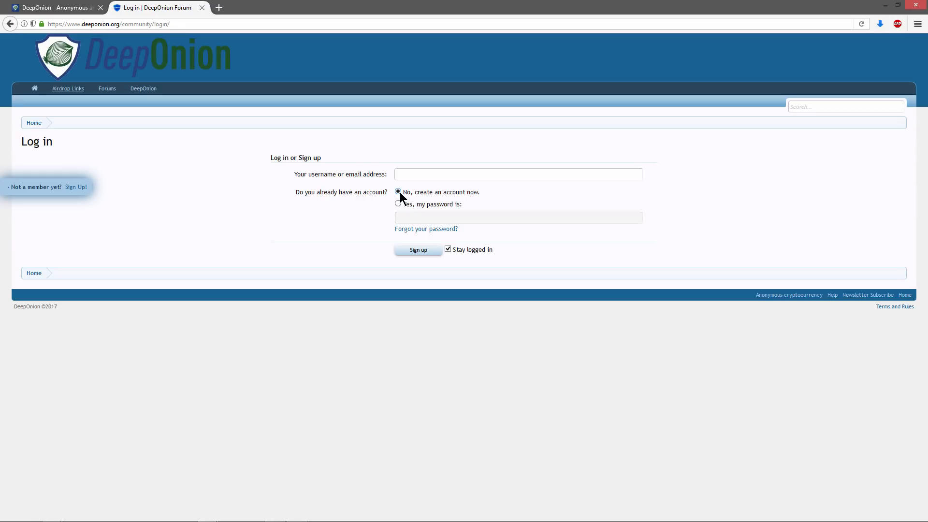
{"action": "type", "text": "myemail@email"}
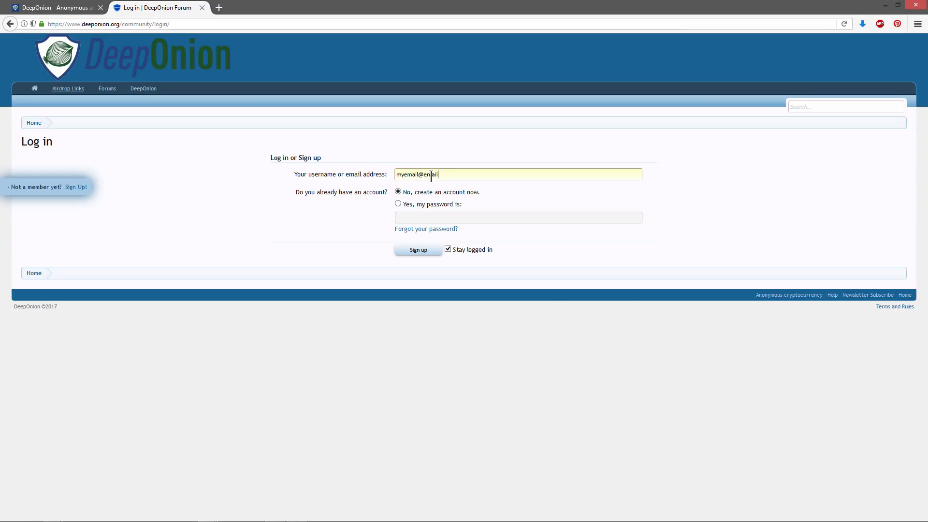
{"action": "type", "text": ".com"}
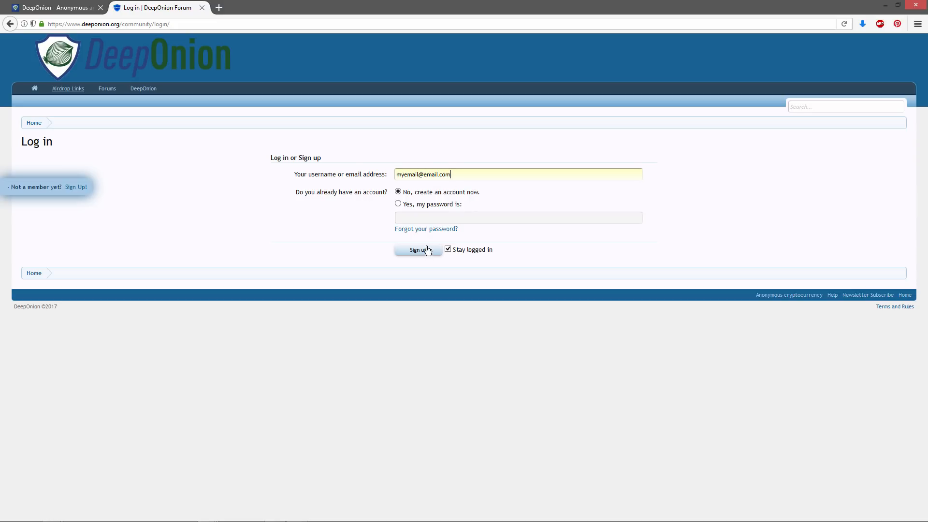
{"action": "left_click", "coordinate": [417, 249]}
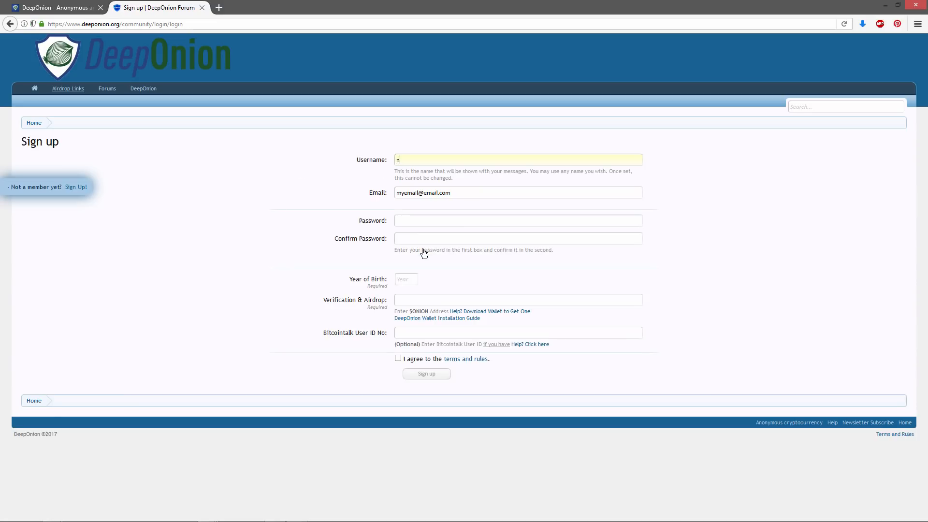
- Fill in username 'ewuser011', the password and birth year 1980
{"action": "type", "text": "ewuser011"}
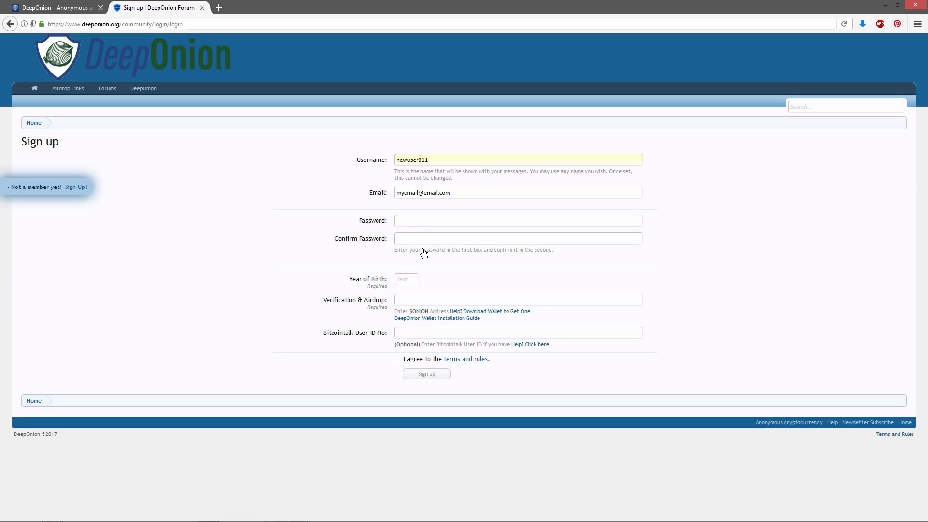
{"action": "type", "text": "password"}
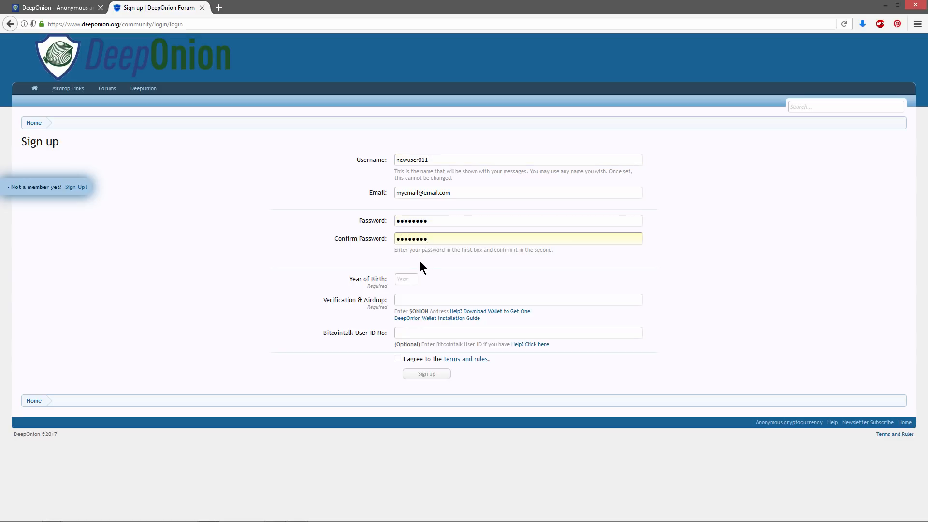
{"action": "left_click", "coordinate": [405, 278]}
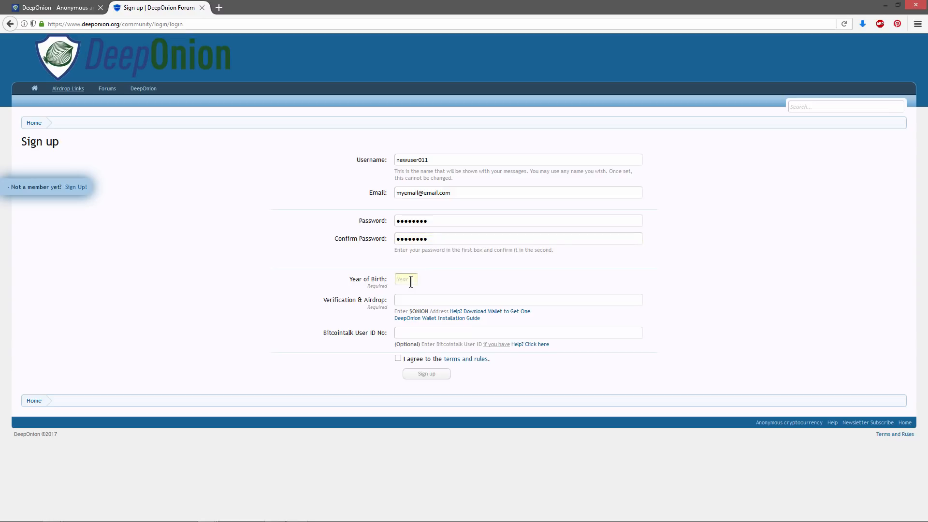
{"action": "type", "text": "1980"}
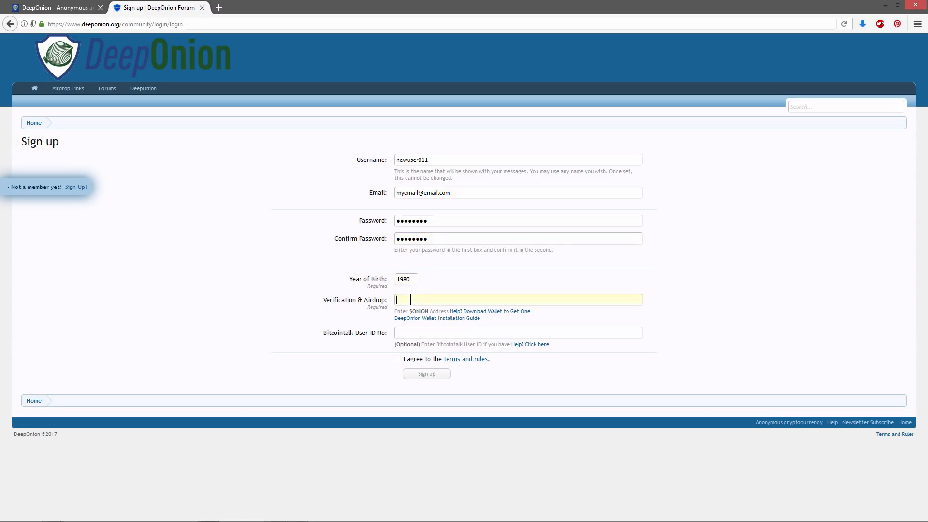
- Paste the wallet address into the Verification & Airdrop field, agree to the terms and submit
{"action": "right_click", "coordinate": [518, 298]}
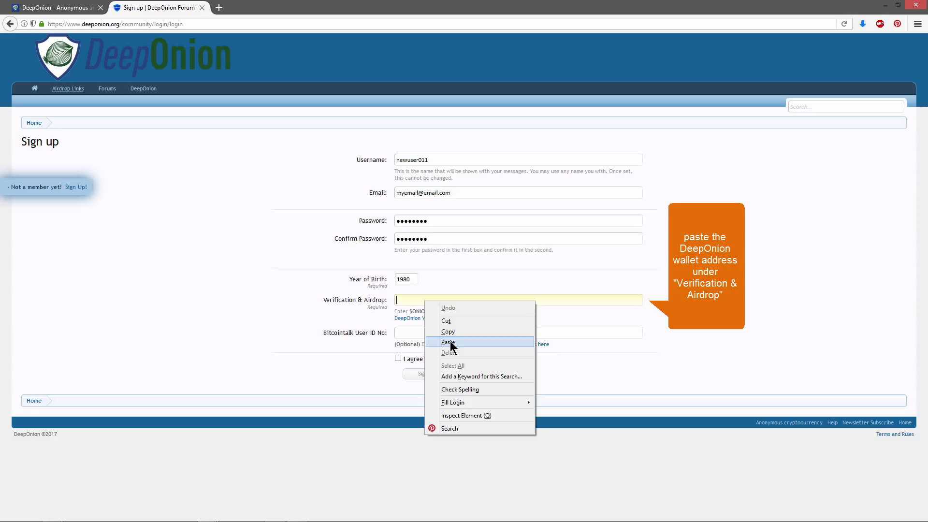
{"action": "left_click", "coordinate": [449, 341]}
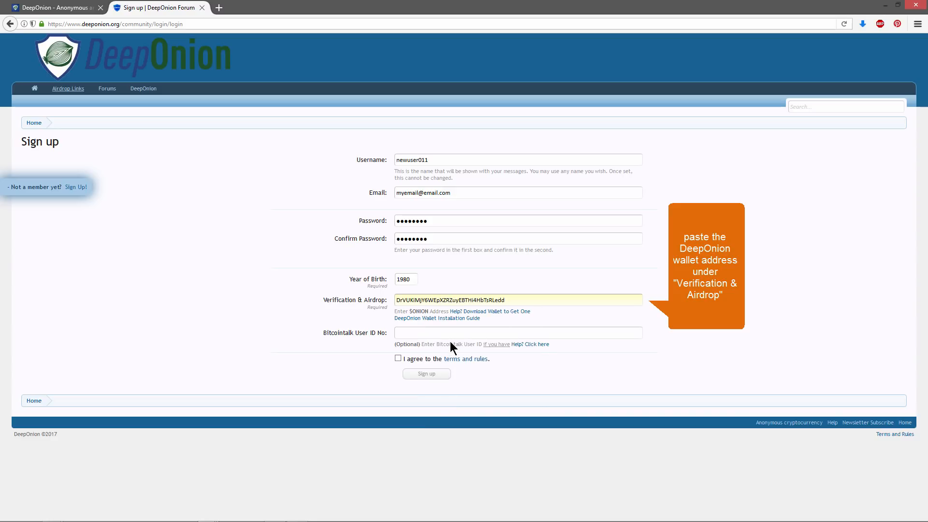
{"action": "left_click", "coordinate": [518, 300]}
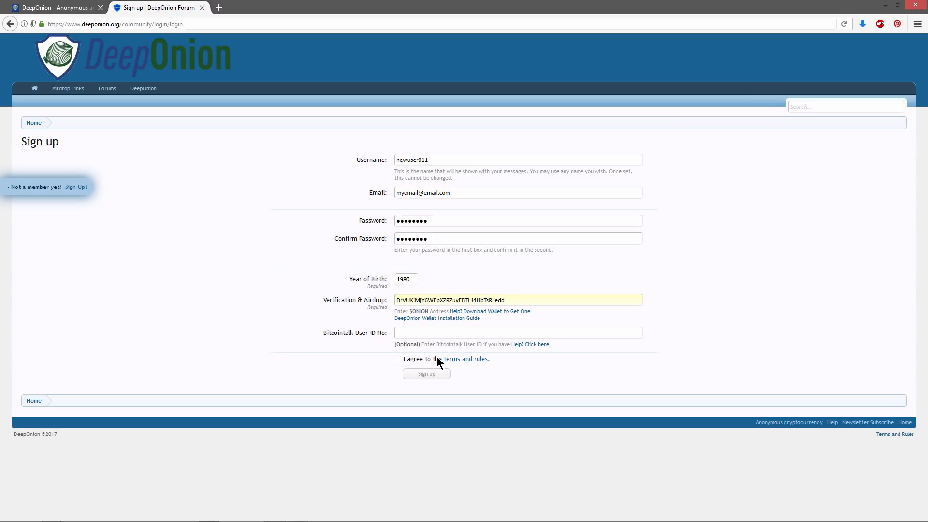
{"action": "left_click", "coordinate": [397, 358]}
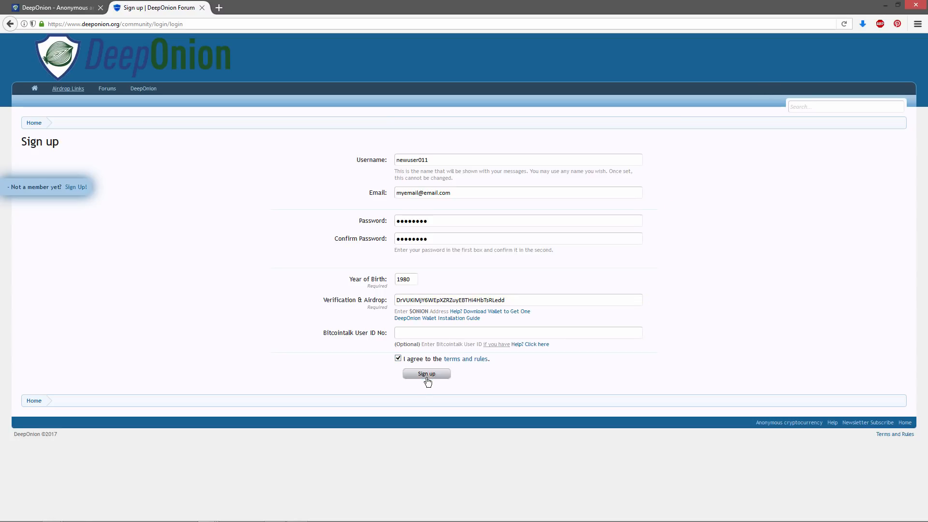
{"action": "left_click", "coordinate": [426, 373]}
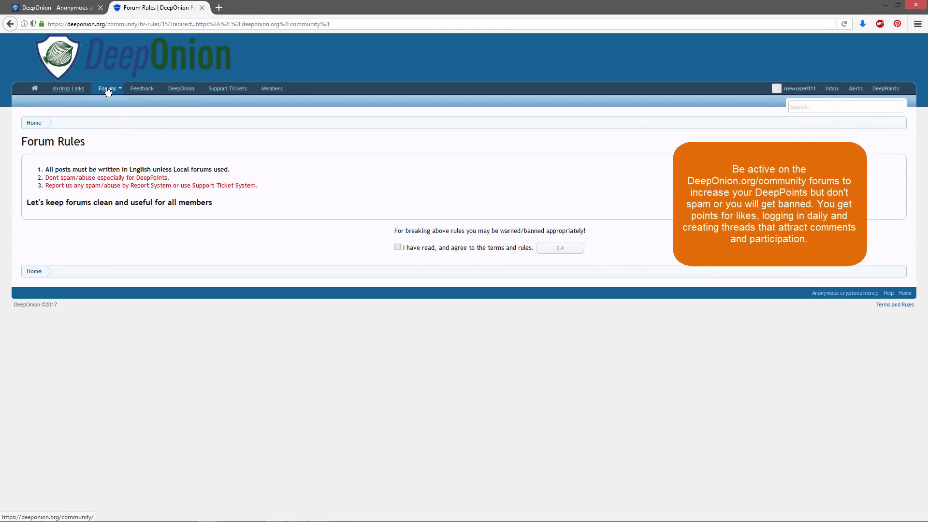
{"action": "mouse_move", "coordinate": [401, 268]}
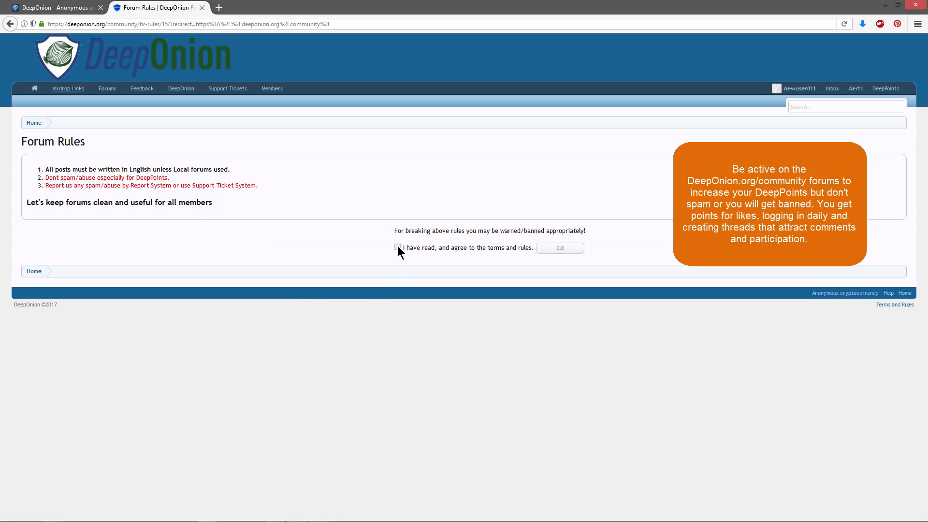
- Agree to the forum terms and rules and accept them to enter the forum
{"action": "left_click", "coordinate": [397, 247]}
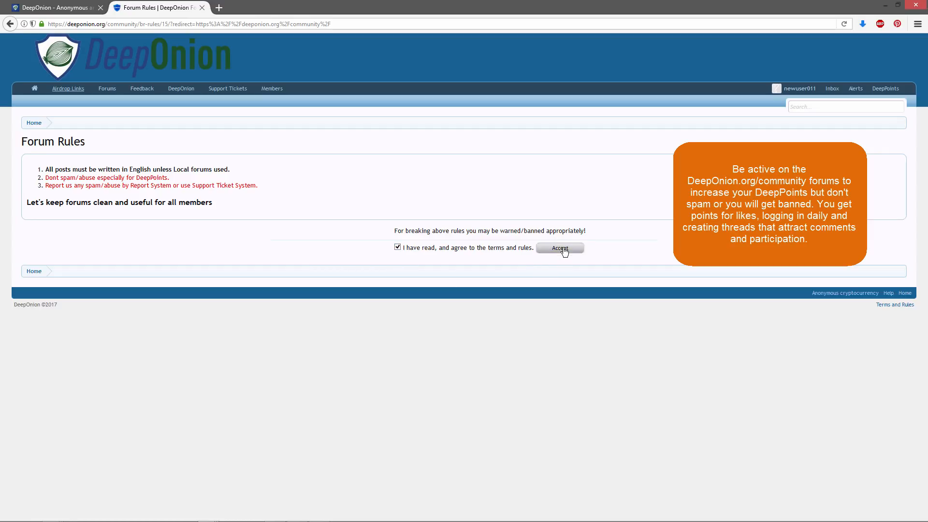
{"action": "left_click", "coordinate": [559, 247]}
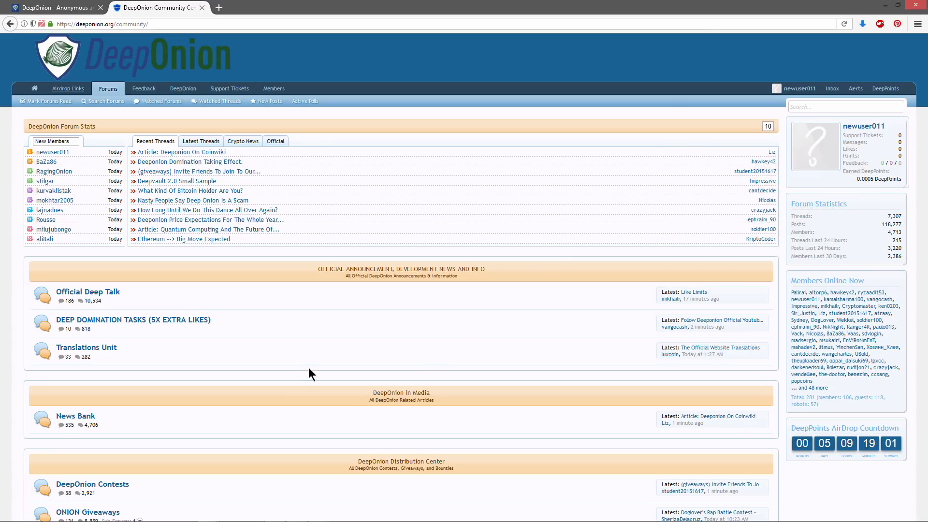
- Enter Deep Domination Tasks, accept the reply rules and view the Like Our News At Twitter Task thread
{"action": "left_click", "coordinate": [132, 320]}
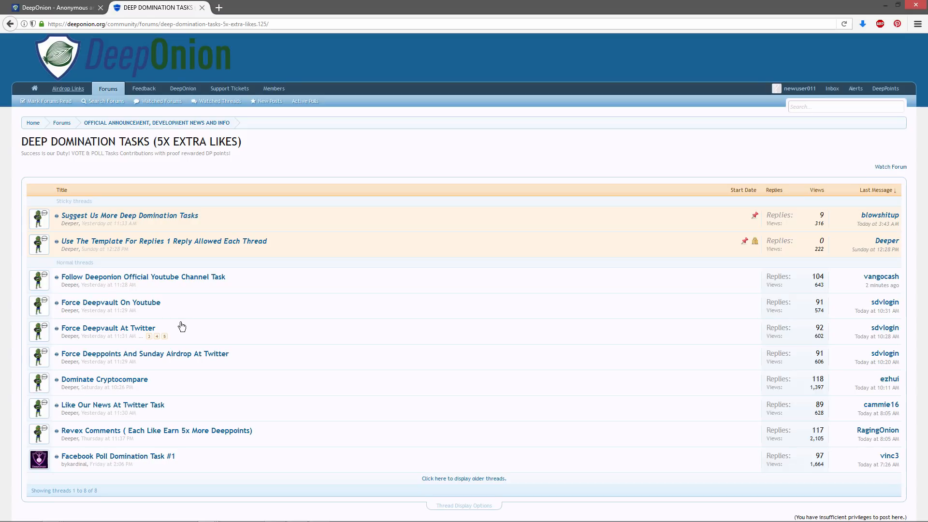
{"action": "mouse_move", "coordinate": [112, 405]}
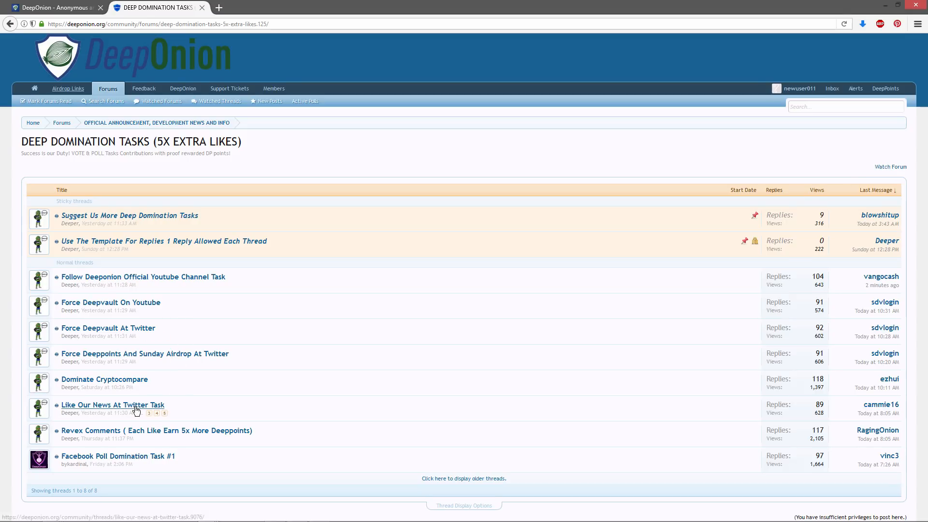
{"action": "left_click", "coordinate": [113, 405]}
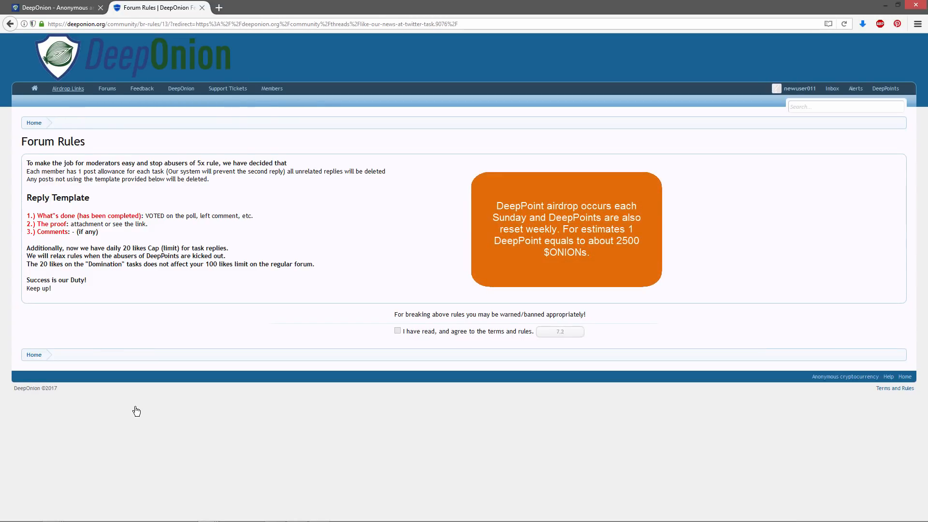
{"action": "left_click", "coordinate": [397, 330]}
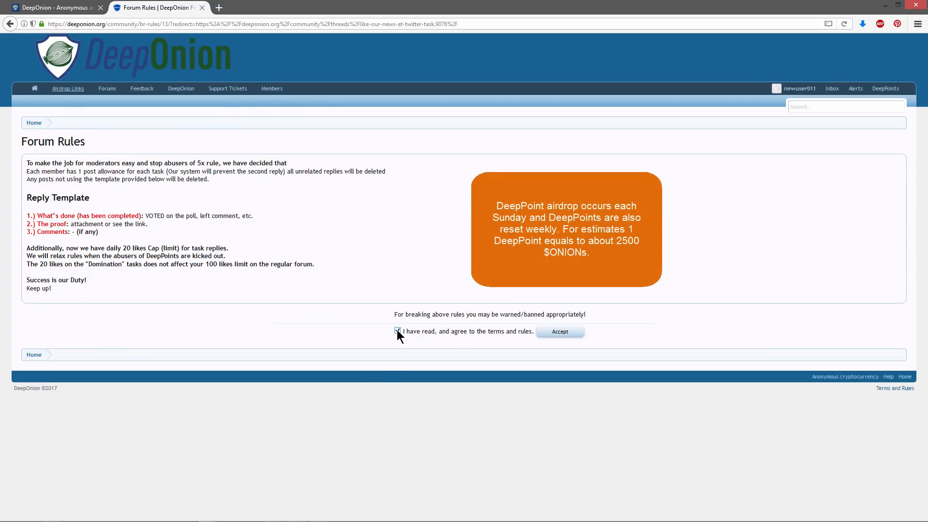
{"action": "left_click", "coordinate": [558, 332]}
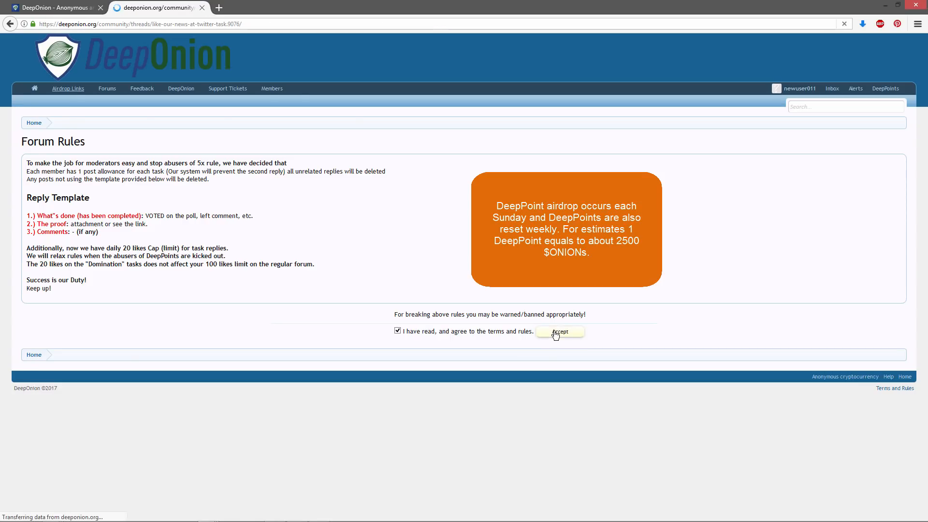
{"action": "left_click", "coordinate": [560, 332]}
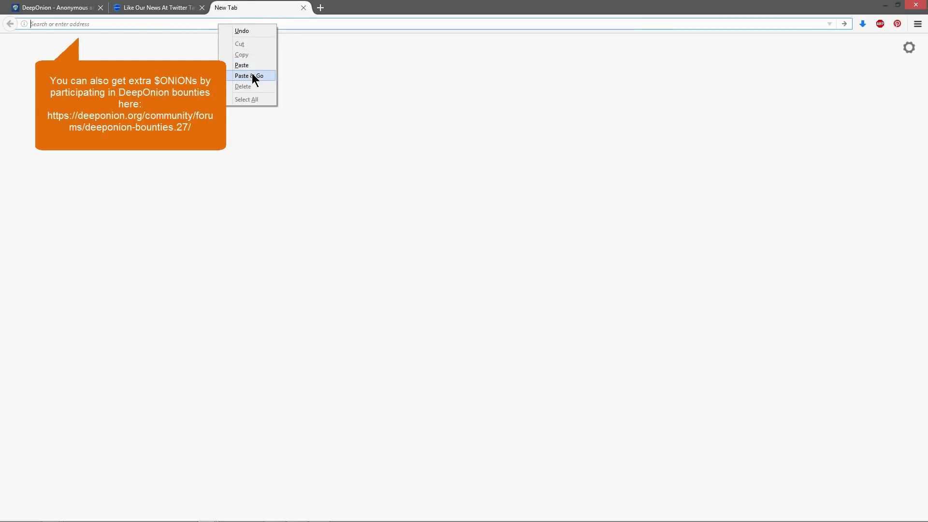
- Load the DeepOnion Bounties forum in a new tab and browse its thread list
{"action": "left_click", "coordinate": [251, 75]}
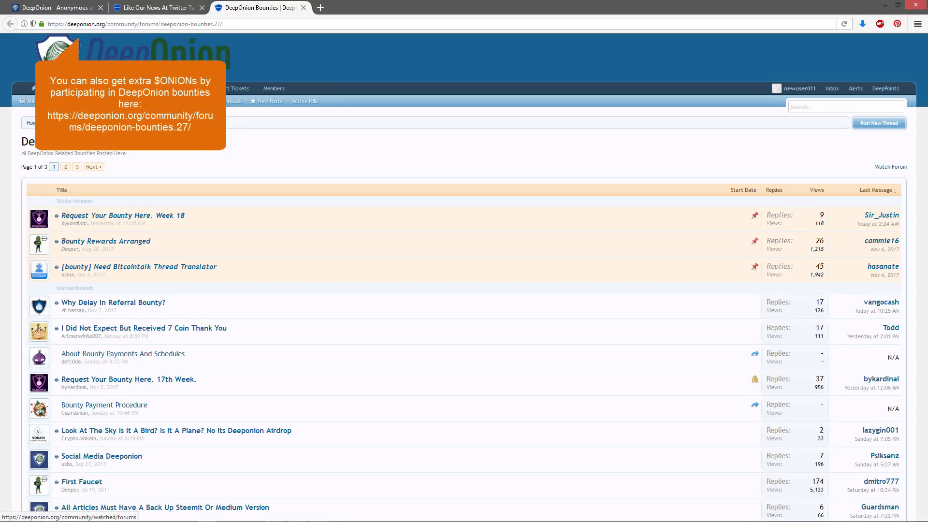
{"action": "mouse_move", "coordinate": [320, 204]}
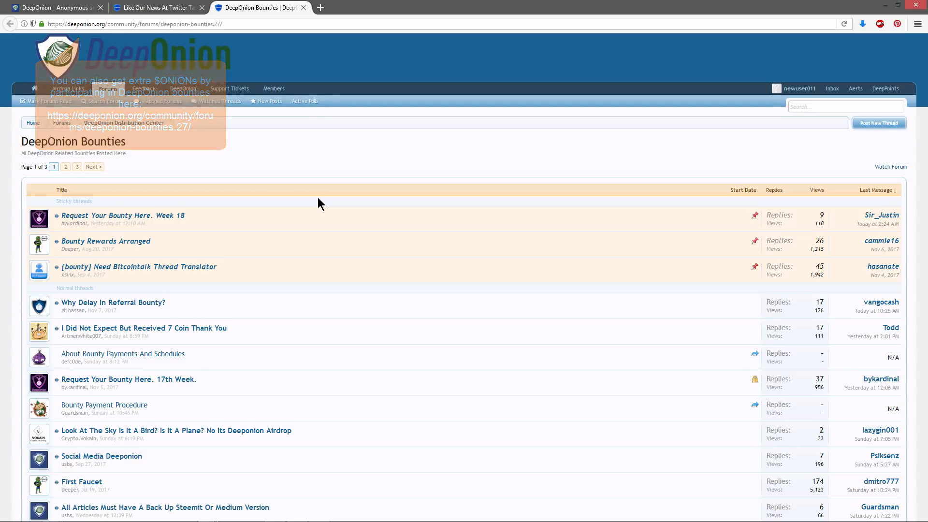
{"action": "scroll", "scroll_direction": "down", "scroll_amount": 3}
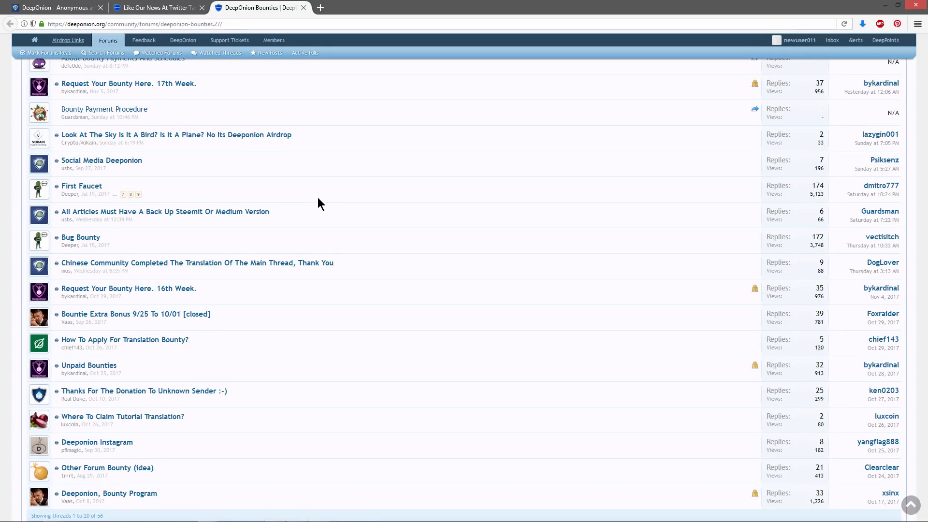
{"action": "scroll", "scroll_direction": "up", "scroll_amount": 3}
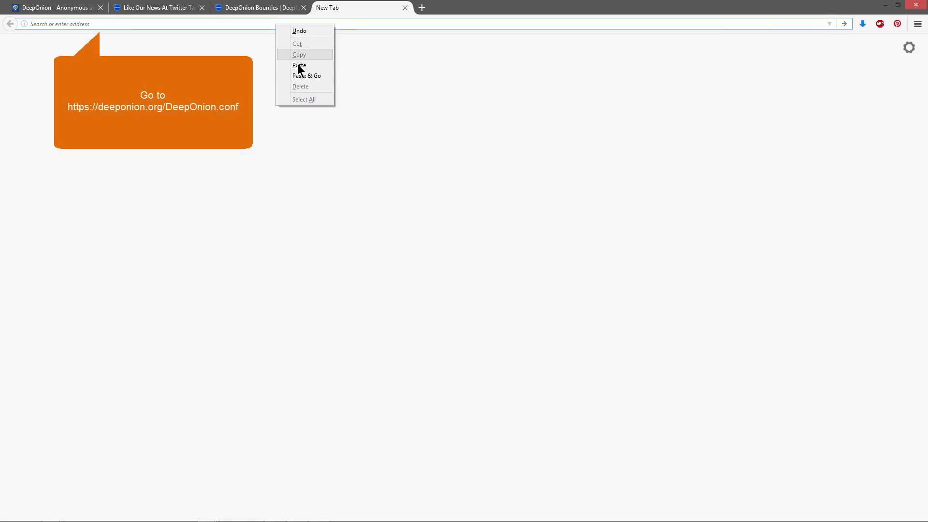
- Load deeponion.org/DeepOnion.conf and save the DeepOnion.conf download
{"action": "left_click", "coordinate": [306, 75]}
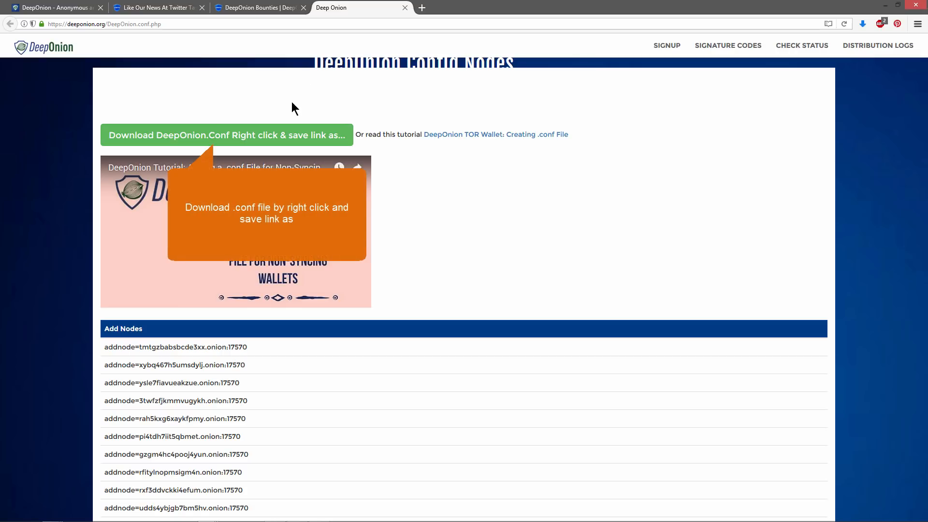
{"action": "left_click", "coordinate": [226, 135]}
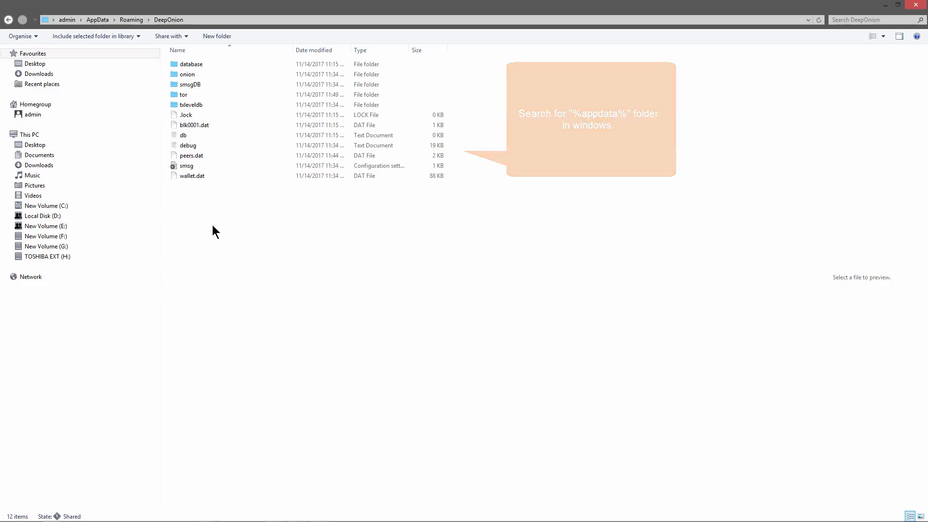
- Paste DeepOnion.conf into the AppData\Roaming\DeepOnion folder
{"action": "right_click", "coordinate": [213, 231]}
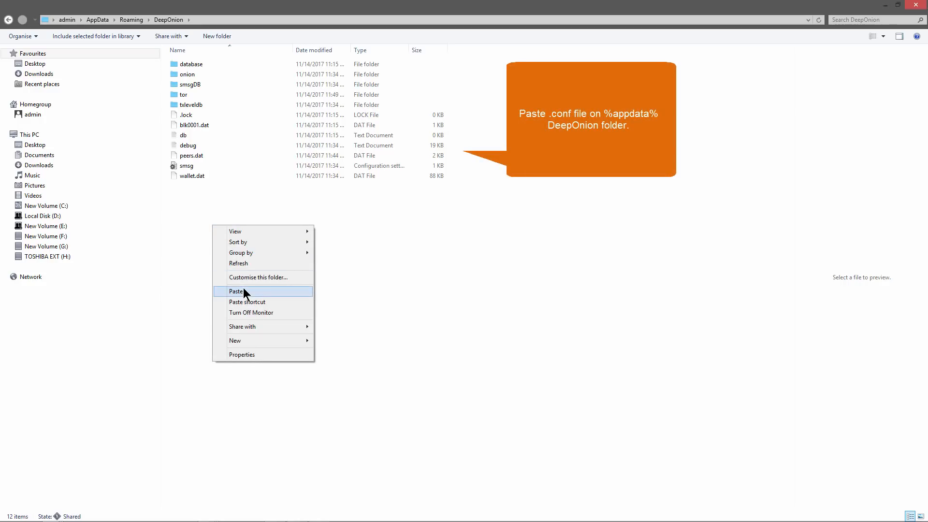
{"action": "left_click", "coordinate": [235, 291]}
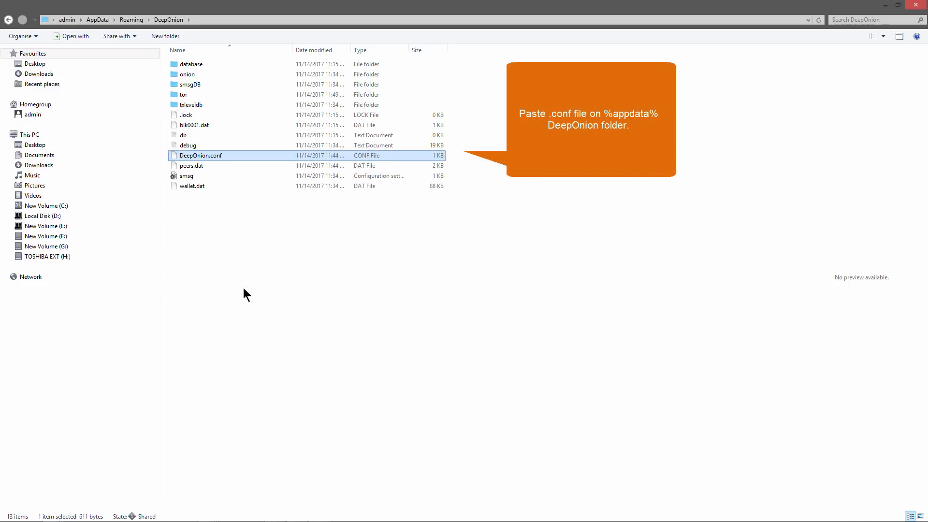